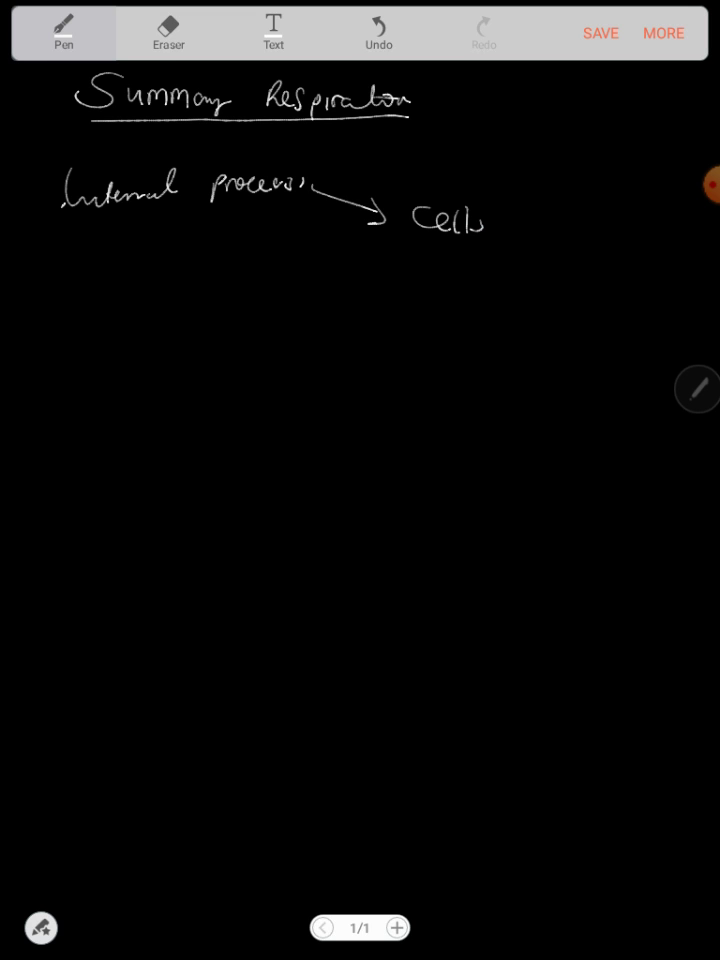
Write 'living organisms' after Cells, circle Cells, and start 'Glucose' on a new line.
left_click_drag(420, 284, 480, 284)
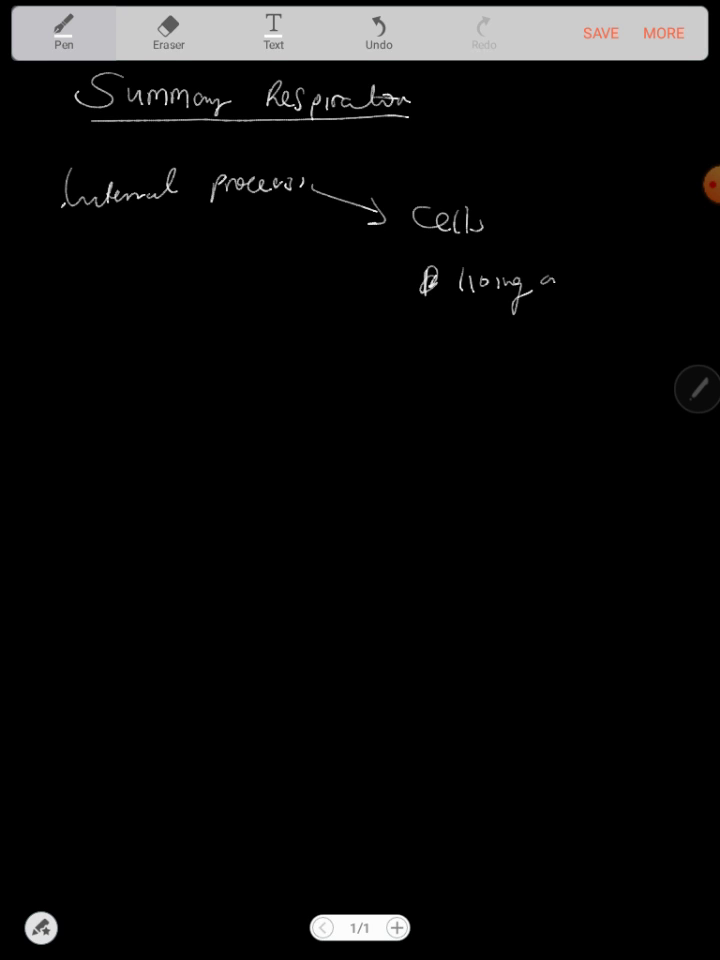
left_click_drag(550, 284, 620, 290)
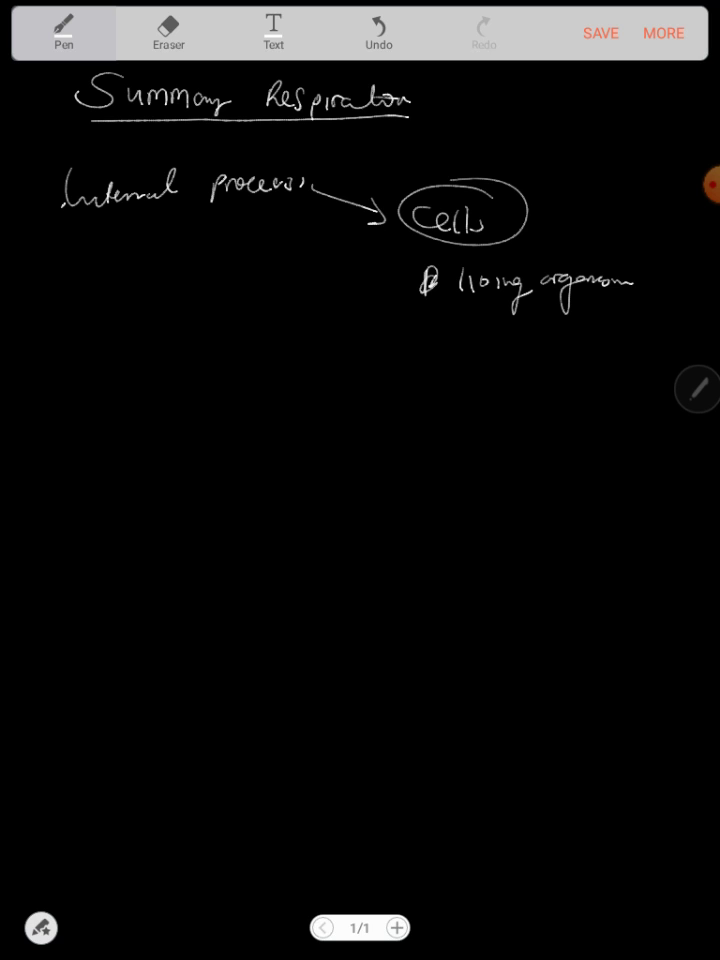
left_click_drag(62, 330, 48, 380)
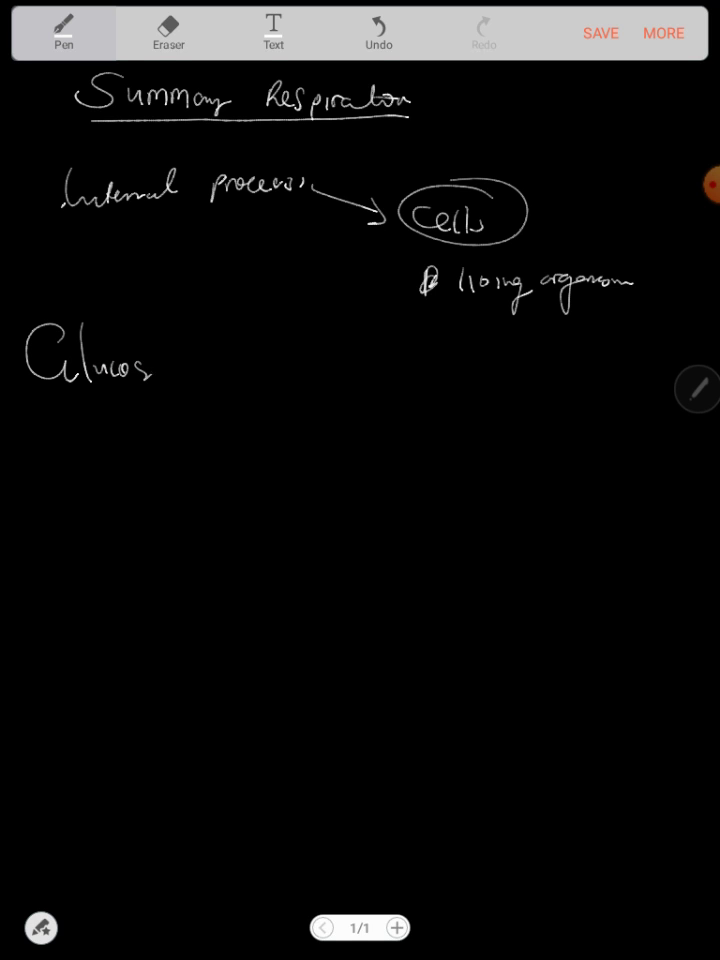
Write '+ Oxygen →' after Glucose to continue the respiration equation.
left_click_drag(150, 376, 240, 376)
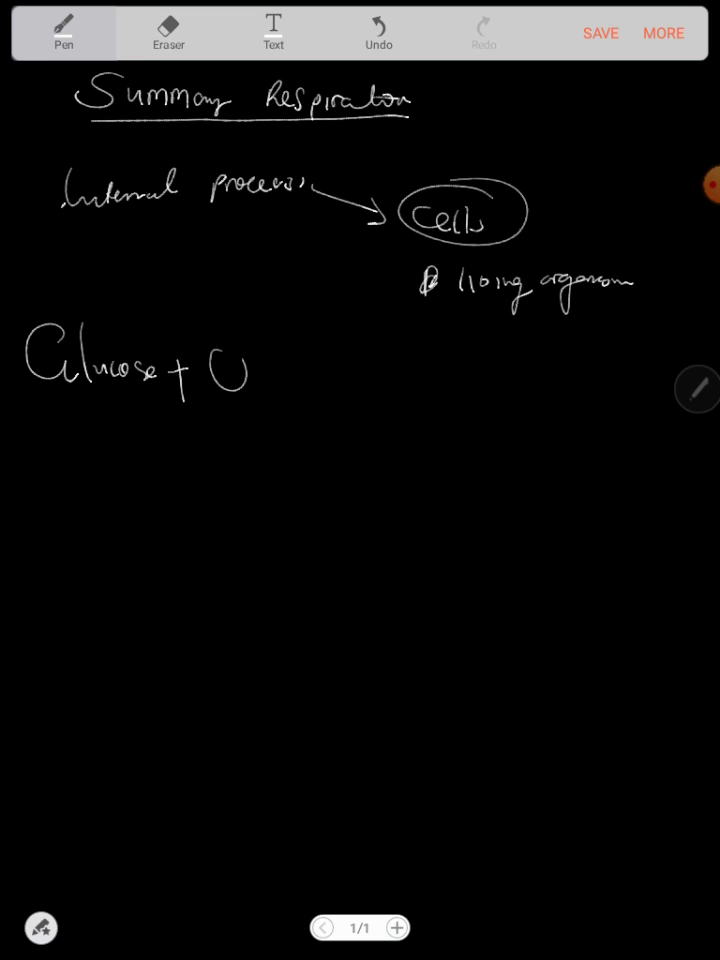
left_click_drag(210, 370, 320, 390)
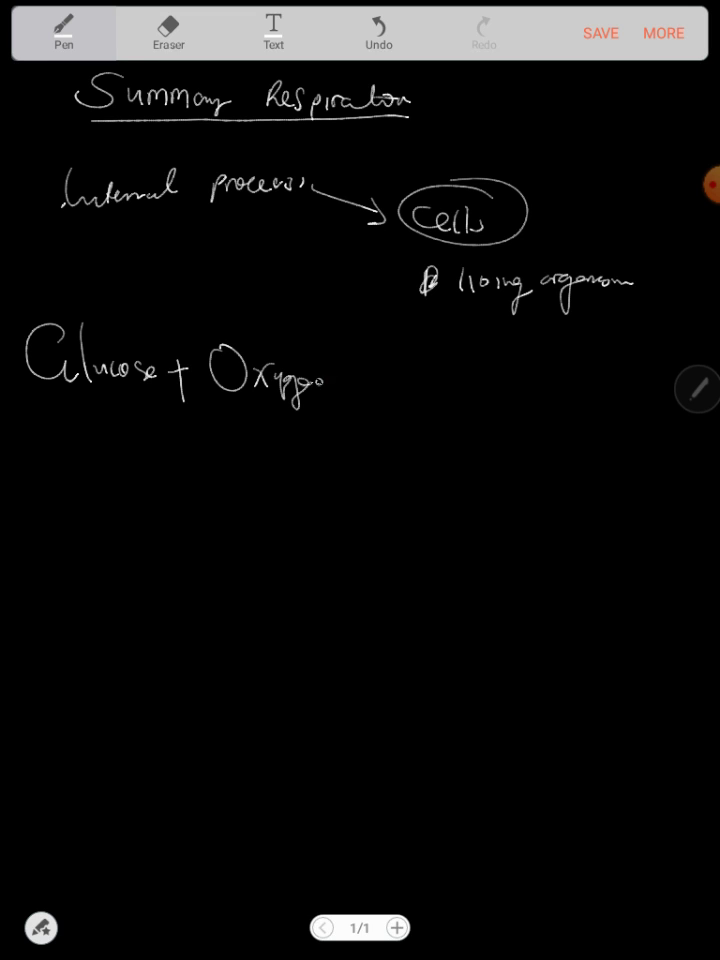
left_click_drag(330, 378, 380, 376)
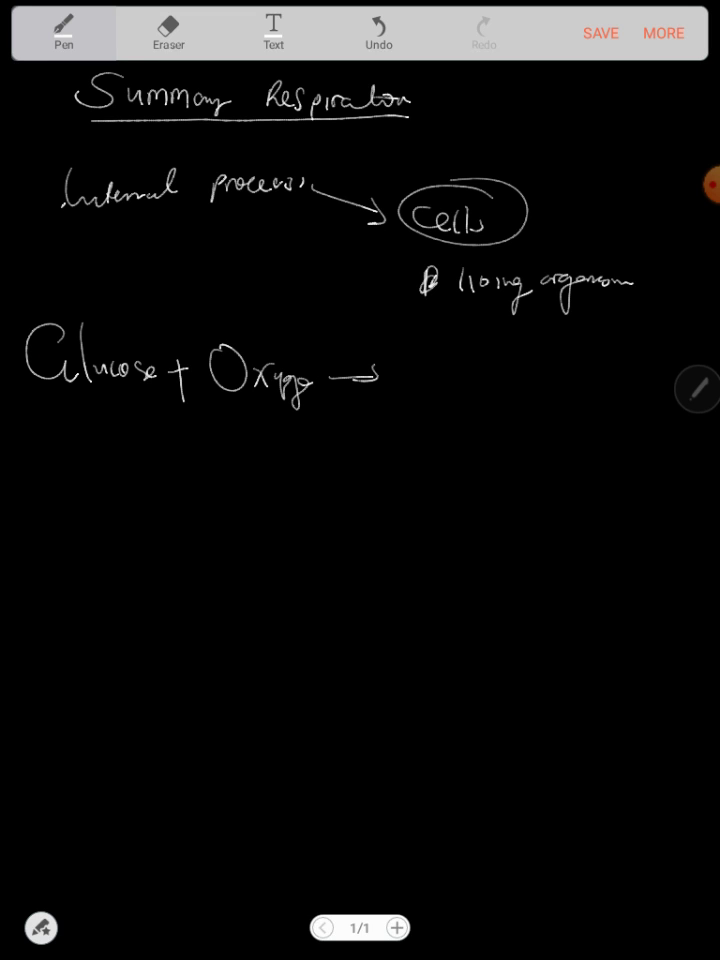
left_click(200, 404)
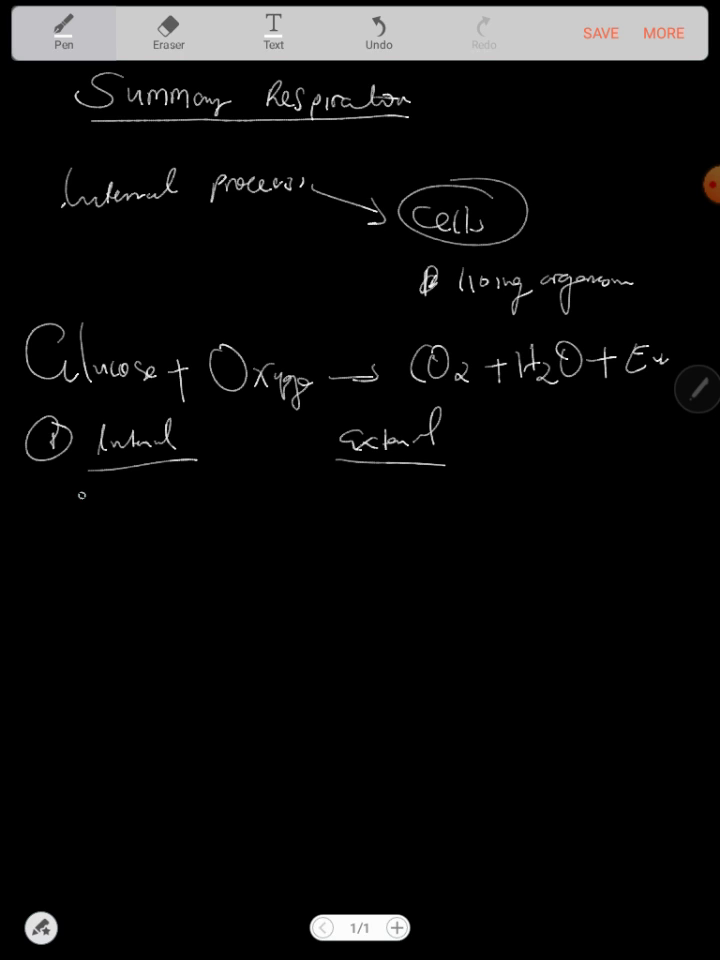
List aerobic respiration under Internal, gaseous exchange and Breathing under External, with a bracket and arrow.
left_click_drag(76, 510, 140, 520)
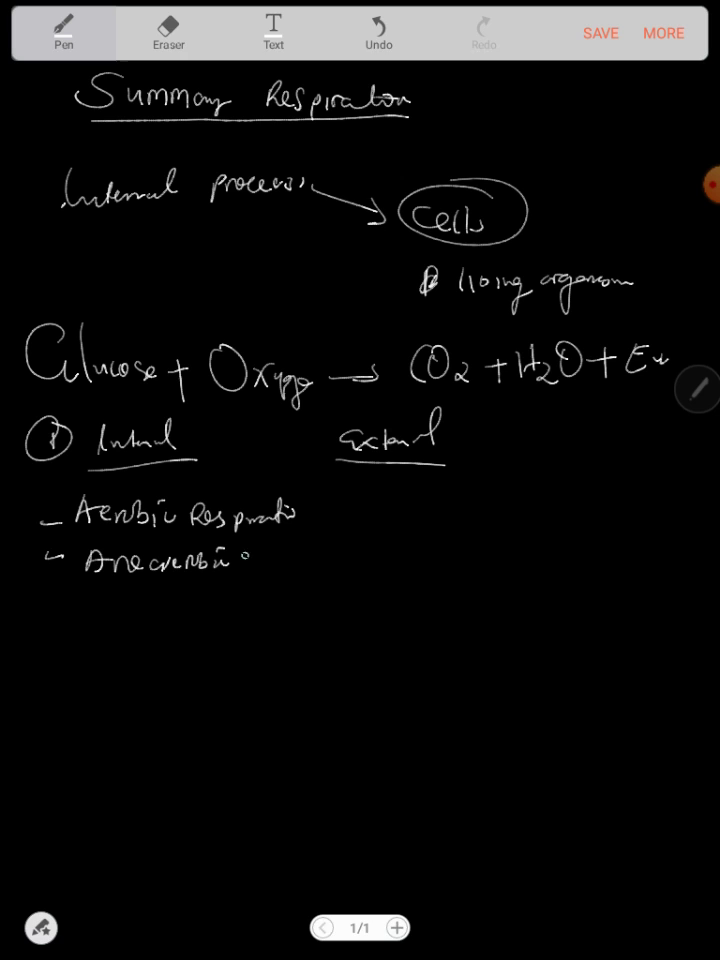
left_click_drag(250, 560, 300, 560)
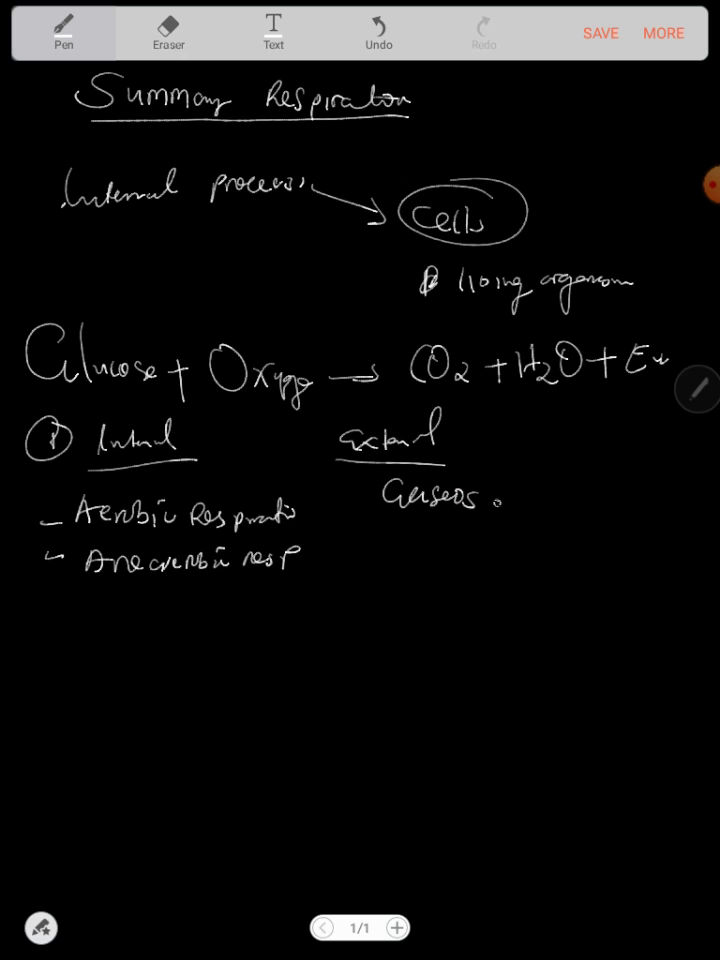
type("exchange")
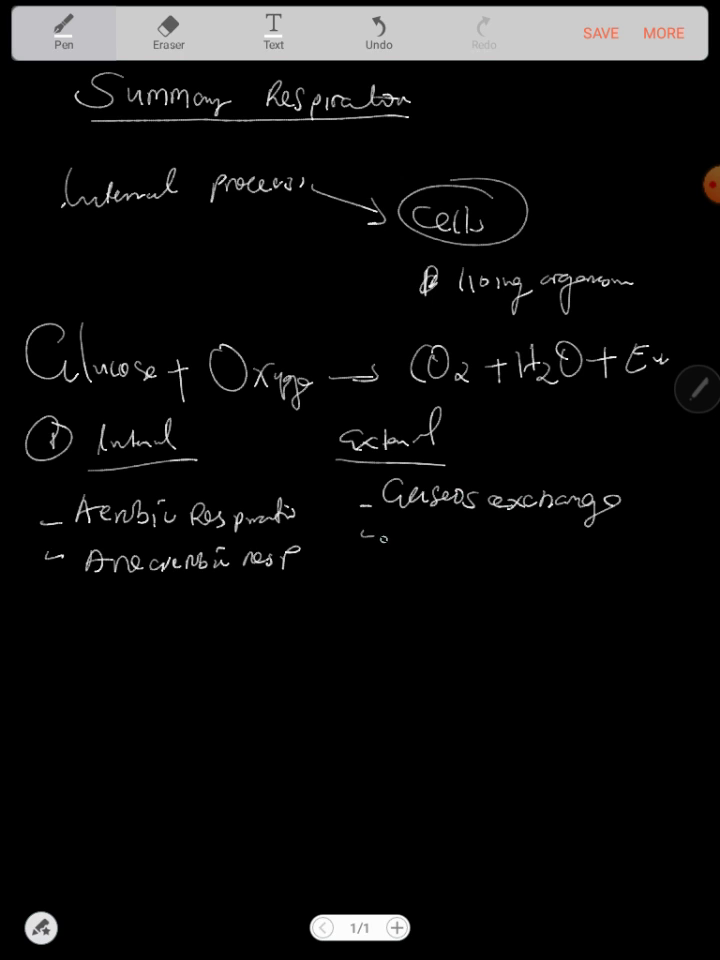
left_click_drag(370, 544, 470, 550)
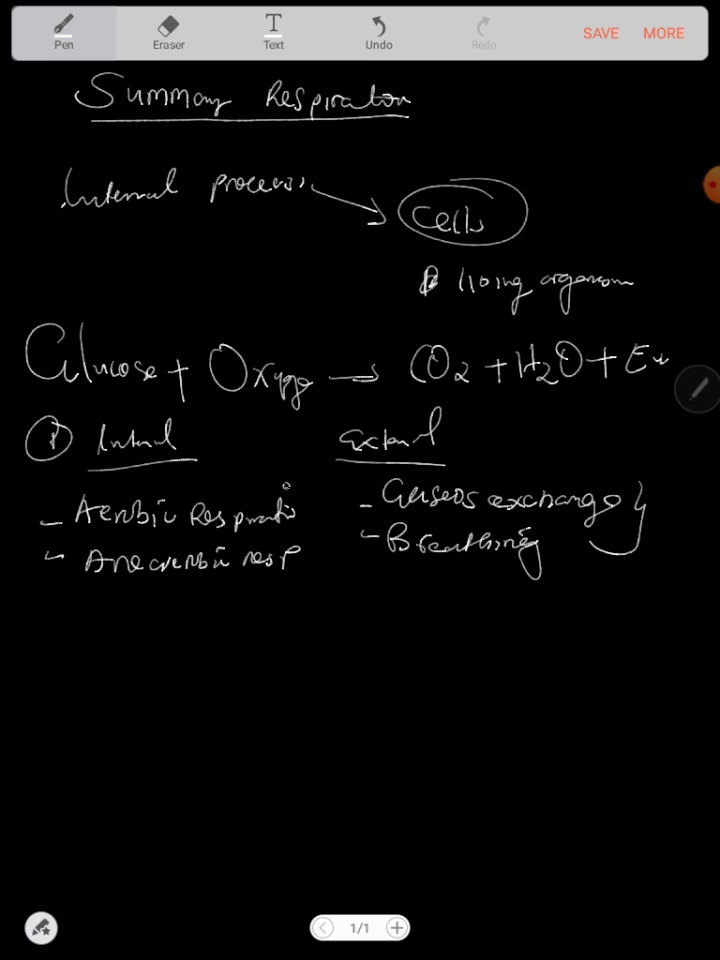
left_click_drag(290, 500, 304, 576)
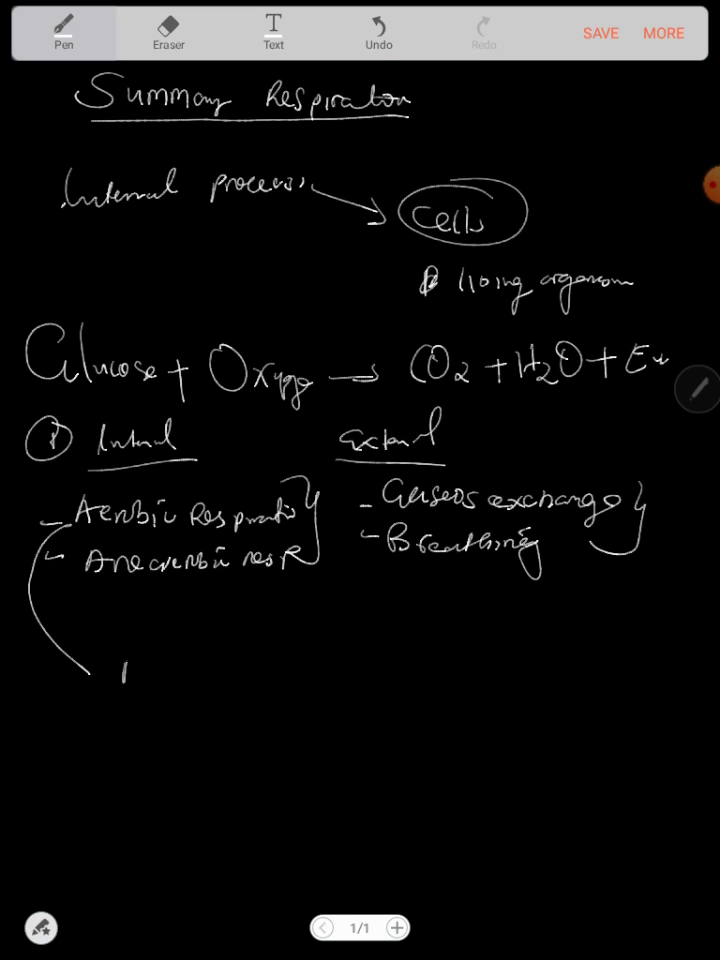
Note aerobic respiration 'Requires oxygen – Releases large amount of energy' with an arrow.
left_click_drag(114, 690, 230, 684)
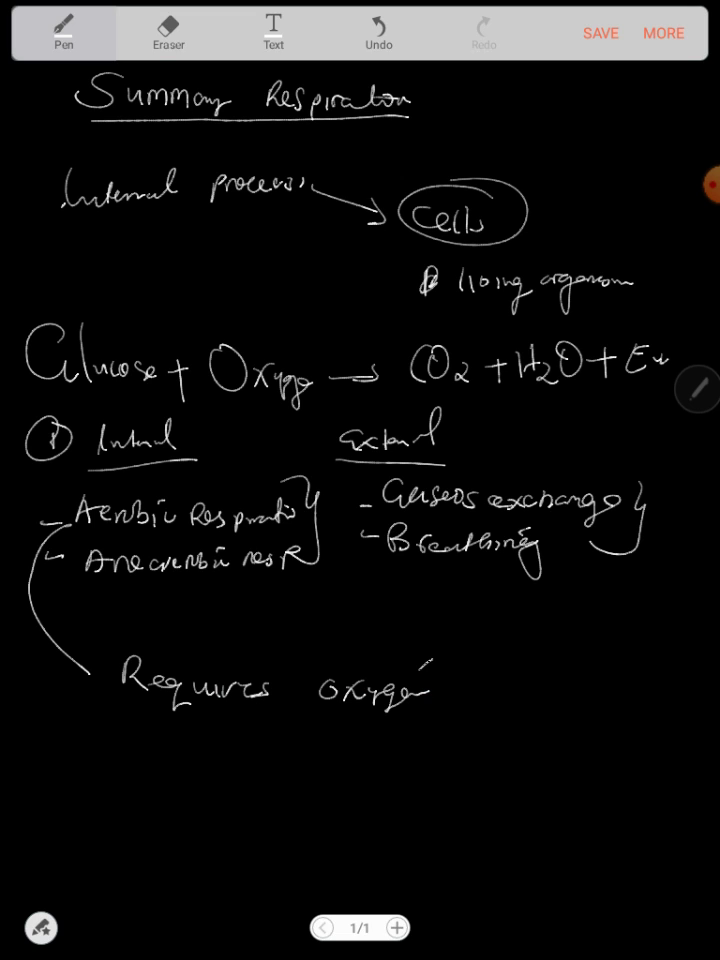
left_click_drag(114, 740, 176, 740)
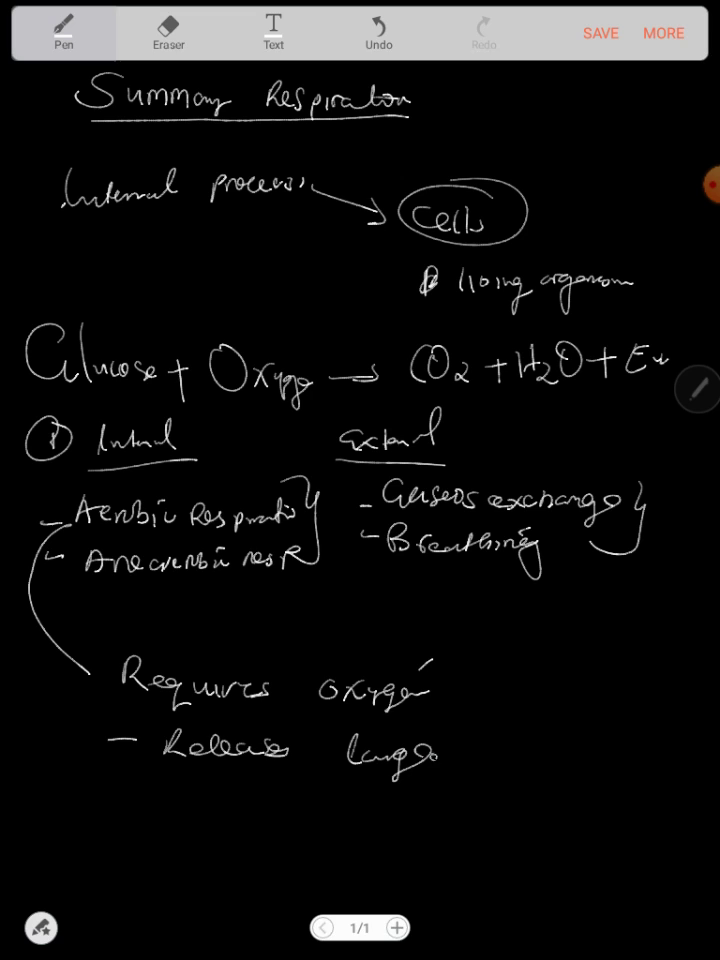
type("amou")
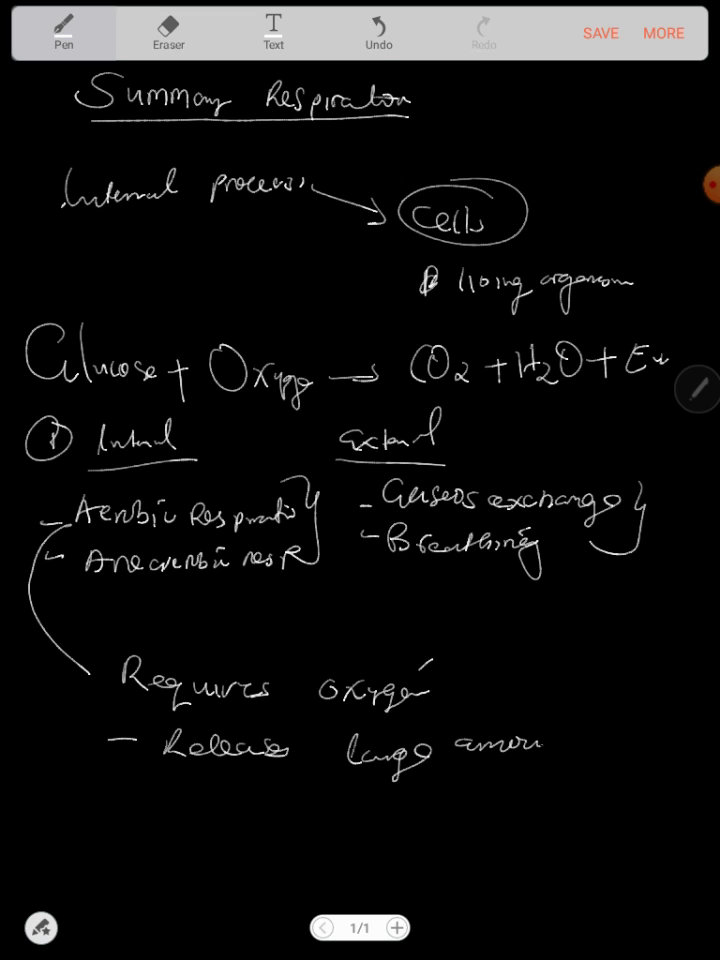
left_click_drag(560, 744, 650, 744)
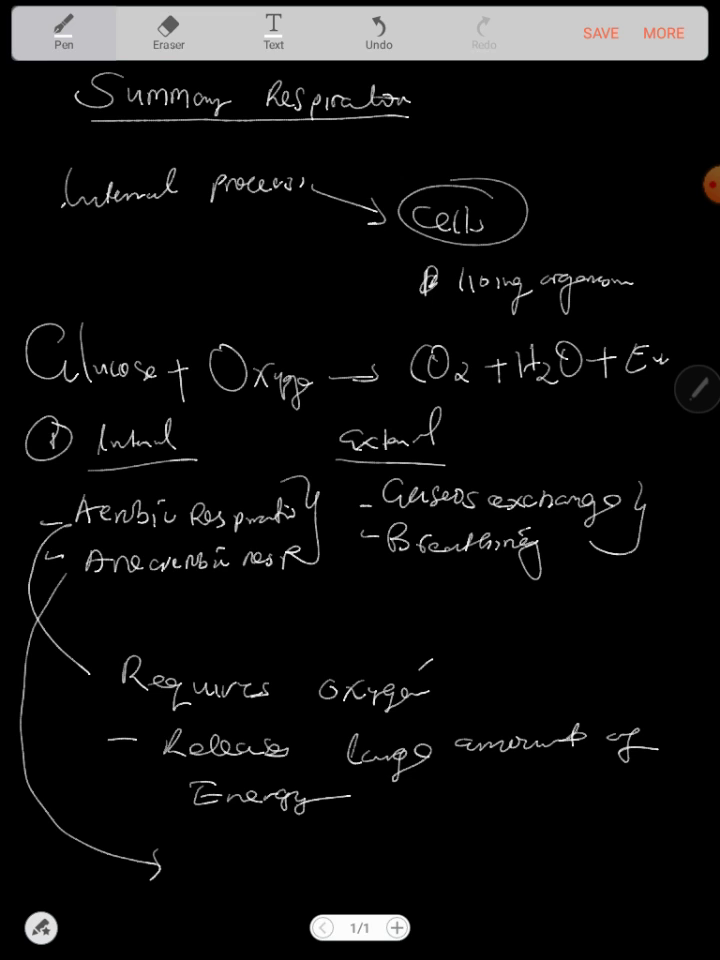
Note anaerobic 'Does not require oxygen – Releases less energy', then add a second page.
left_click_drag(184, 860, 300, 864)
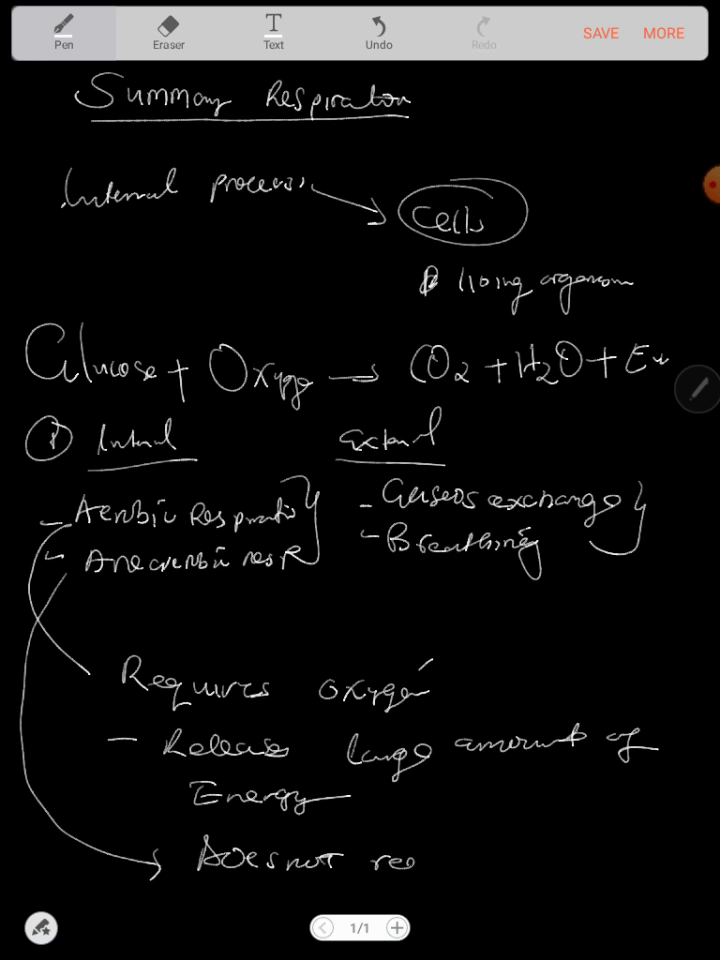
left_click_drag(380, 860, 560, 860)
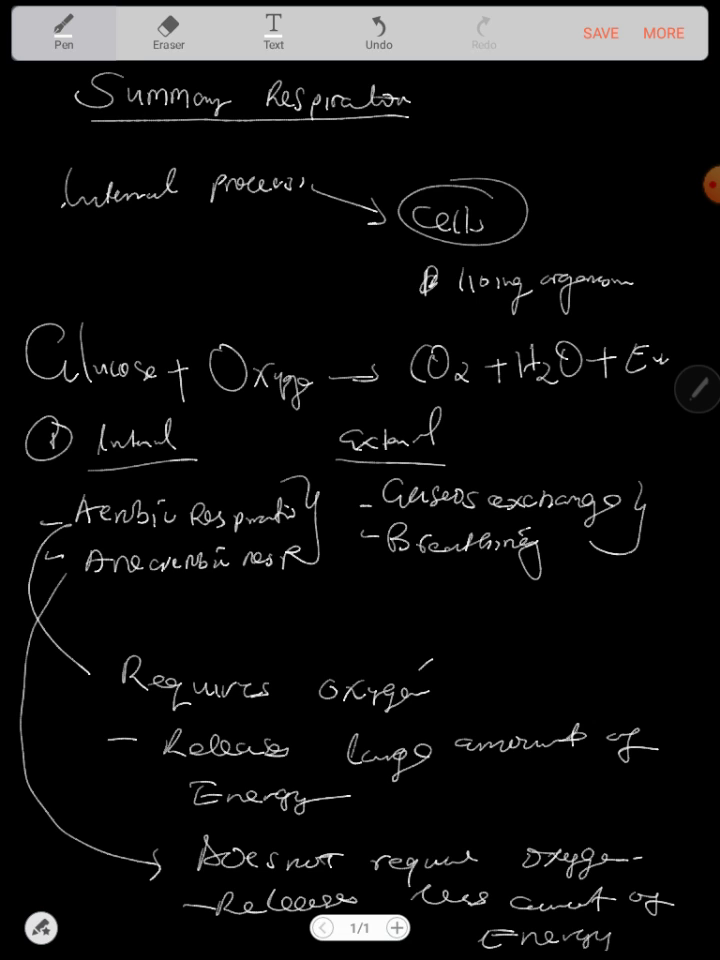
left_click(396, 928)
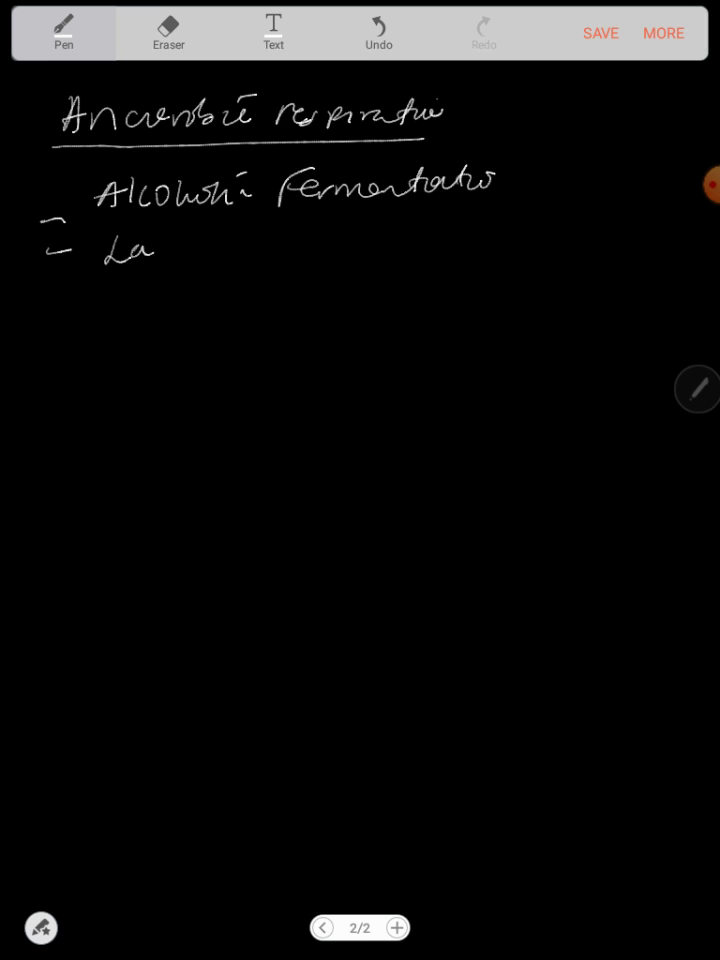
Write 'Lactic fermentation' as the second type, bracket both types and start an equation.
left_click_drag(150, 250, 280, 256)
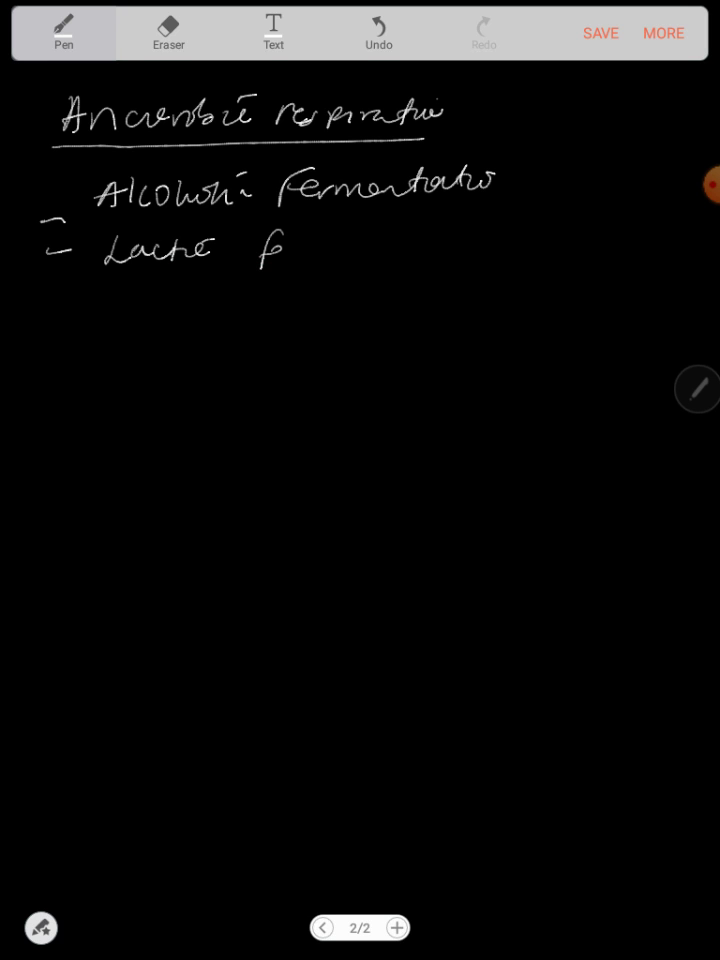
left_click_drag(280, 248, 400, 248)
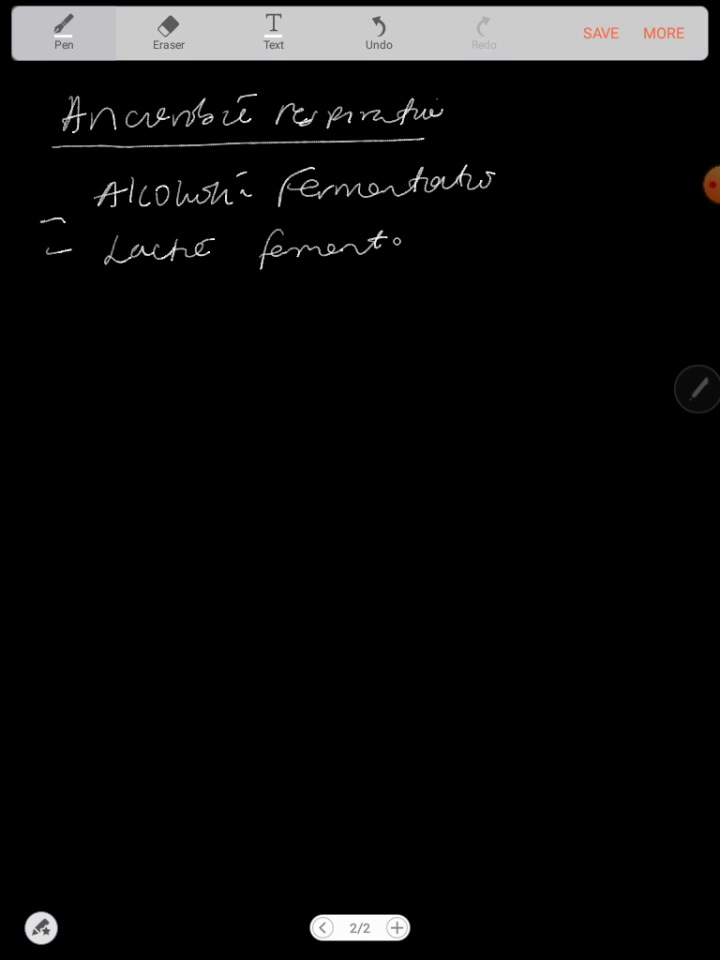
left_click_drag(400, 244, 486, 244)
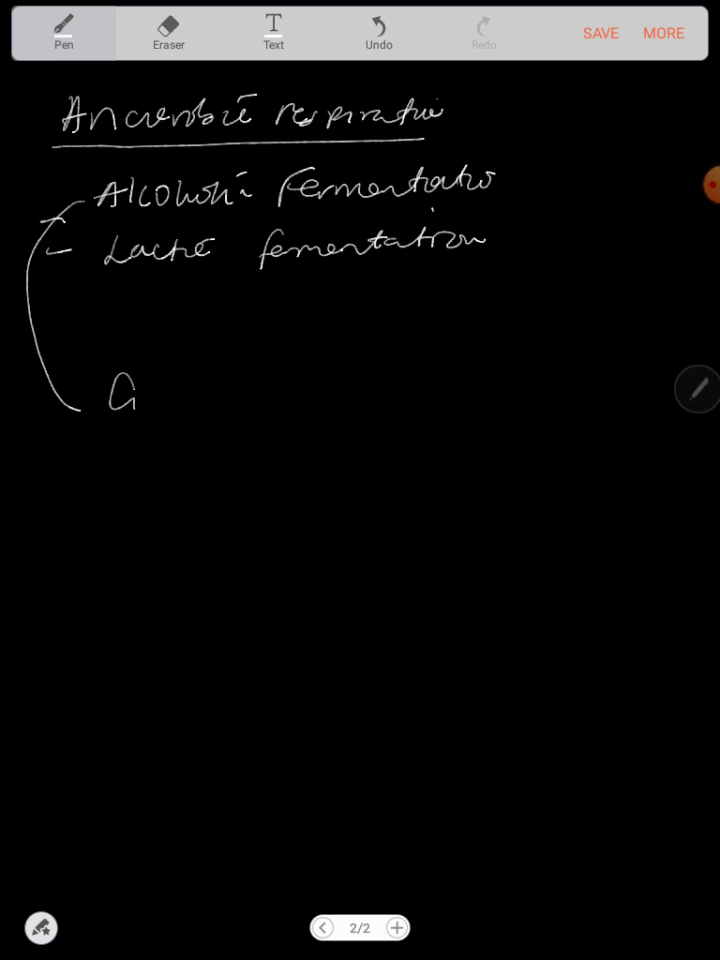
Write 'Glucose' with an arrow labelled 'Zymase' and a curved arrow for alcoholic fermentation.
left_click_drag(140, 396, 236, 396)
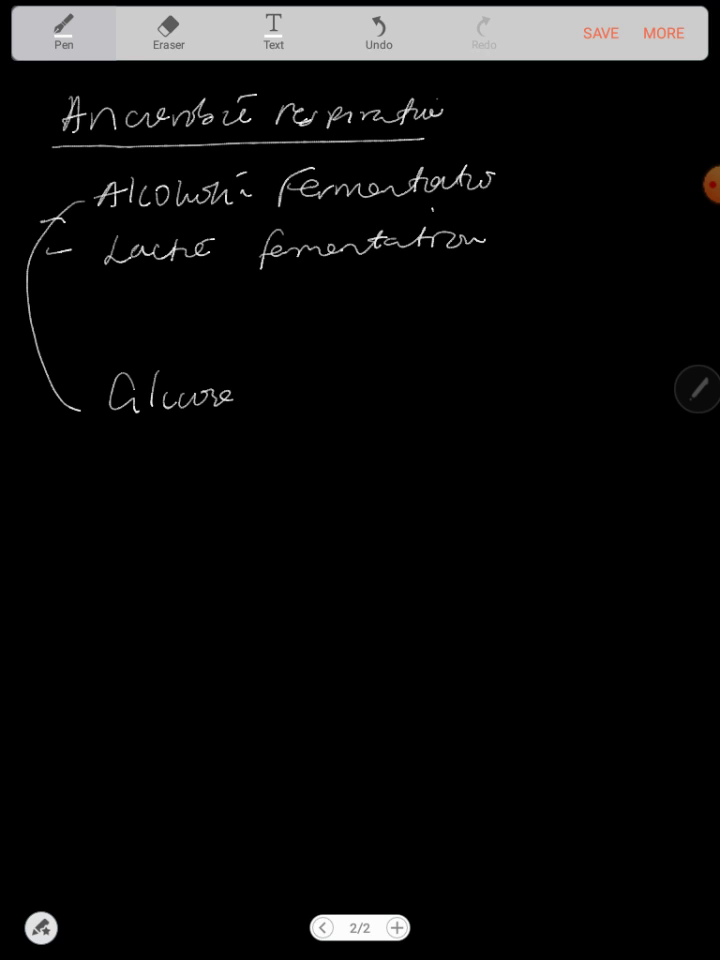
left_click_drag(240, 396, 332, 392)
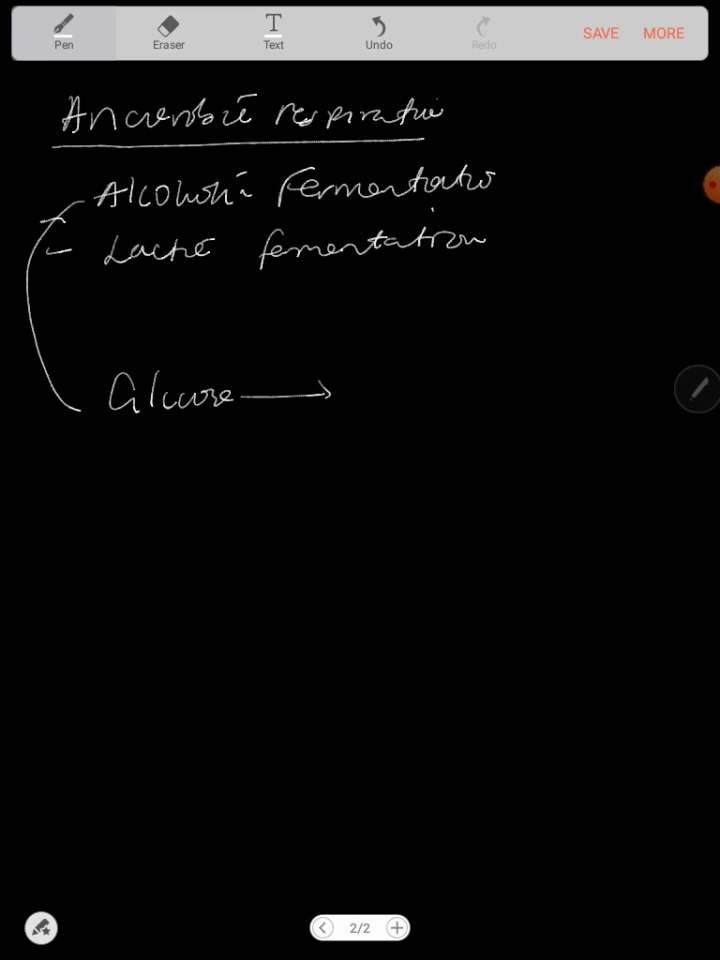
left_click(704, 184)
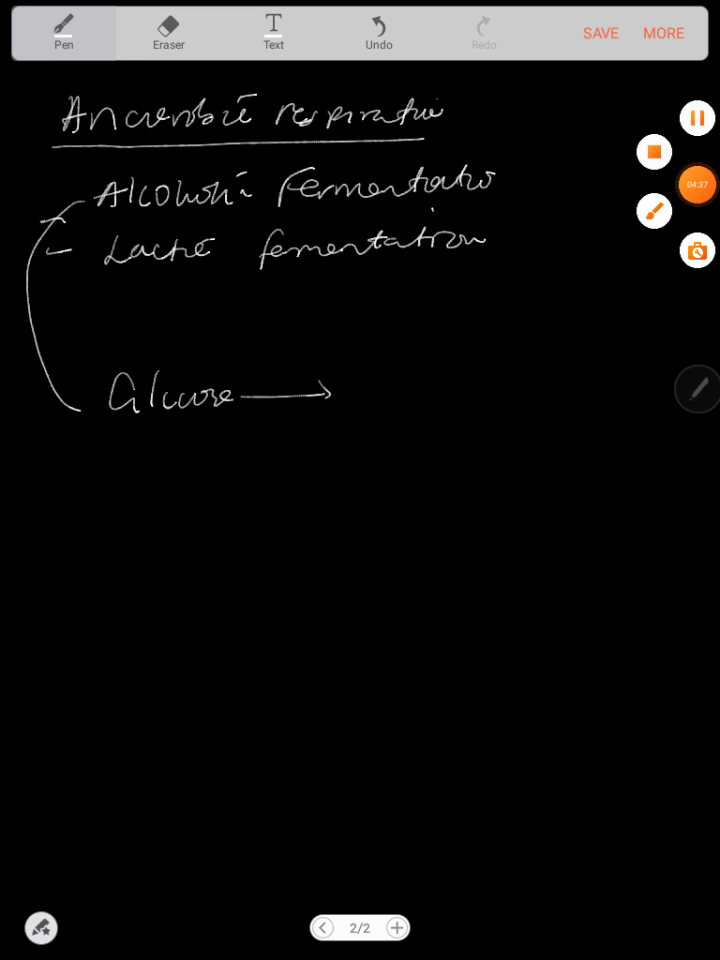
left_click(696, 116)
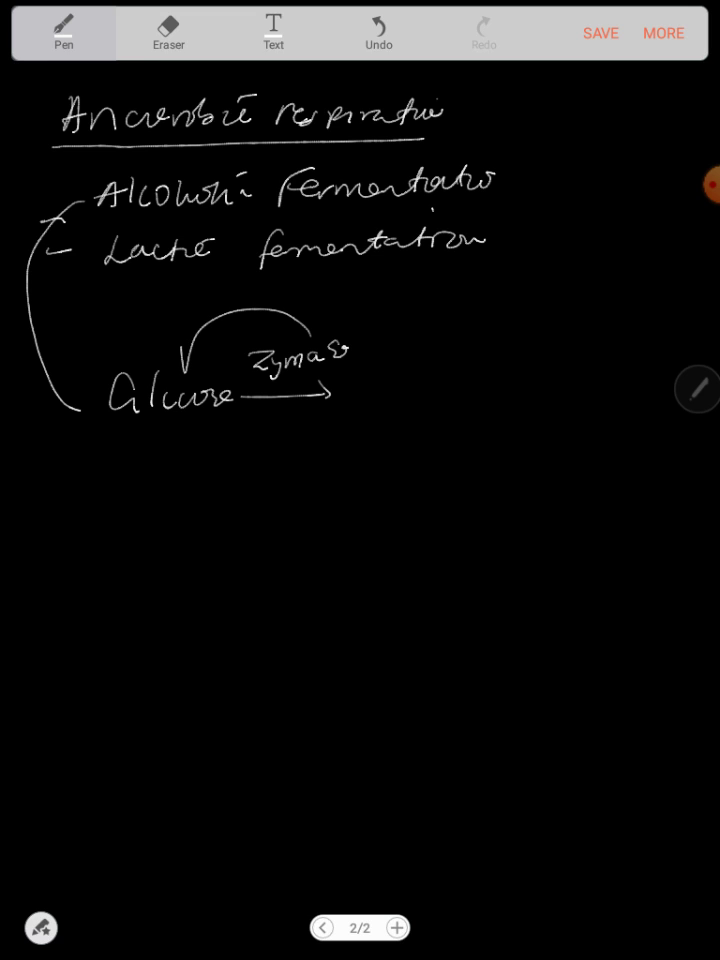
left_click_drag(200, 340, 188, 390)
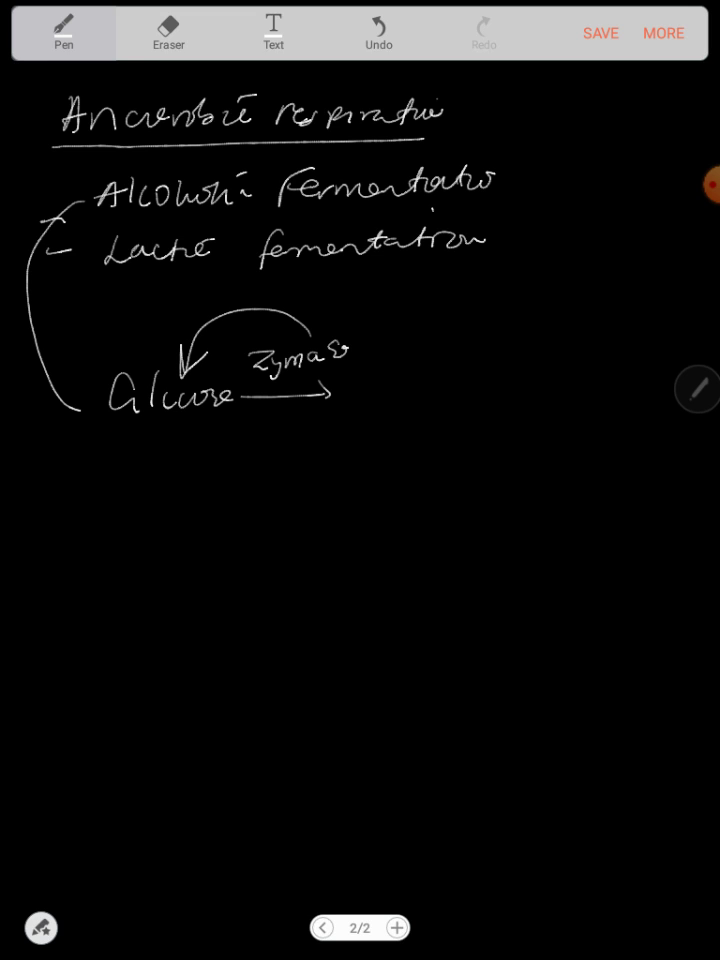
Write the products CO2 + Alcohol + Energy, then Glucose → lactic acid + Energy below.
left_click_drag(360, 390, 420, 400)
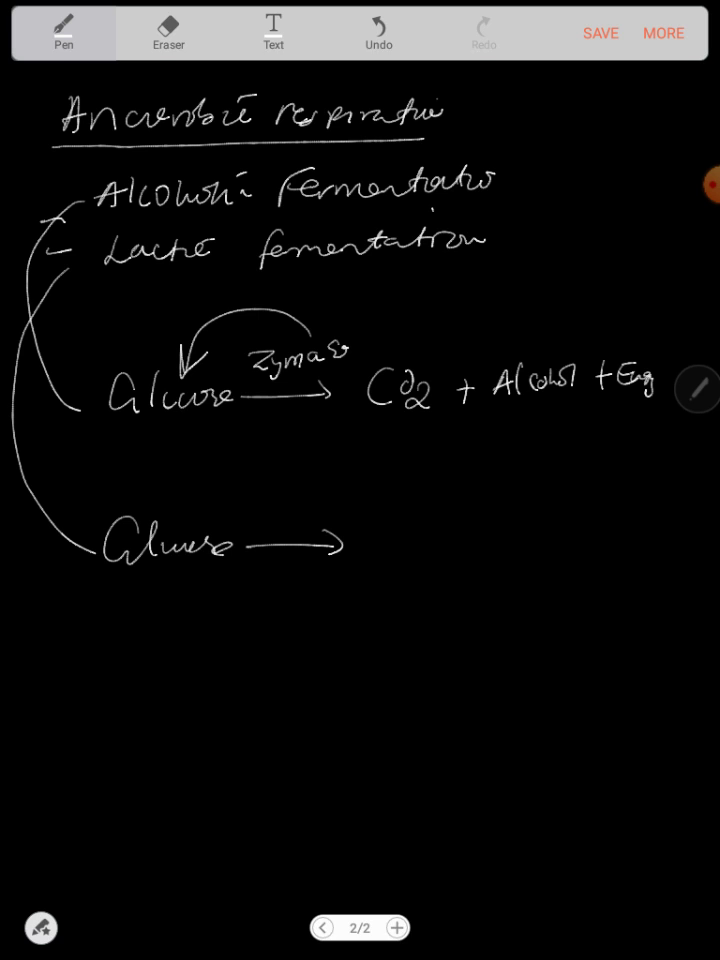
left_click_drag(378, 516, 378, 560)
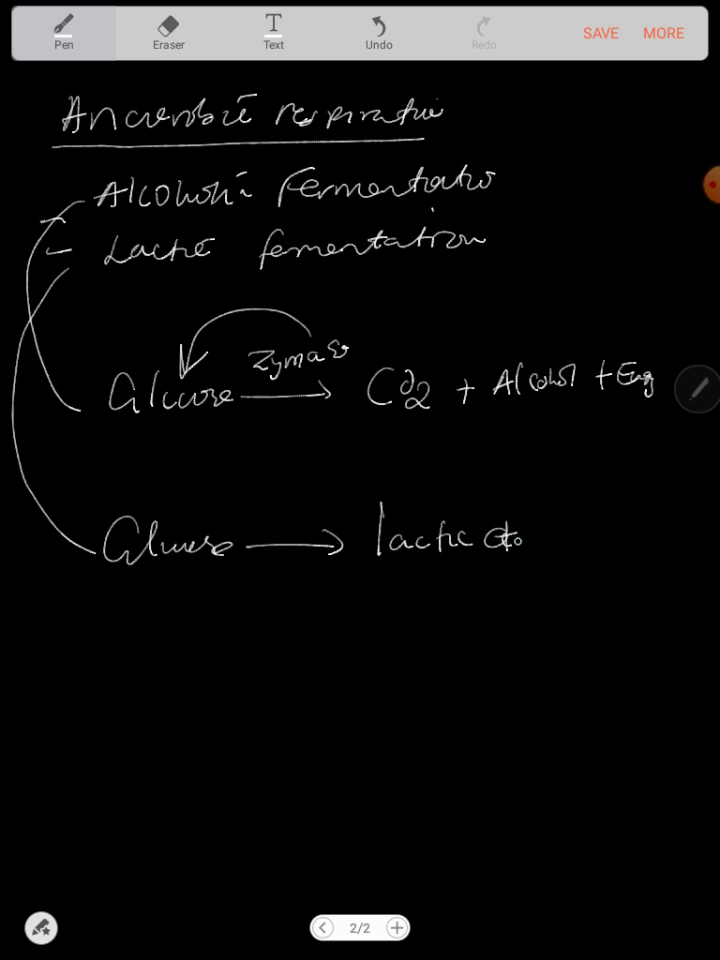
left_click_drag(510, 530, 600, 536)
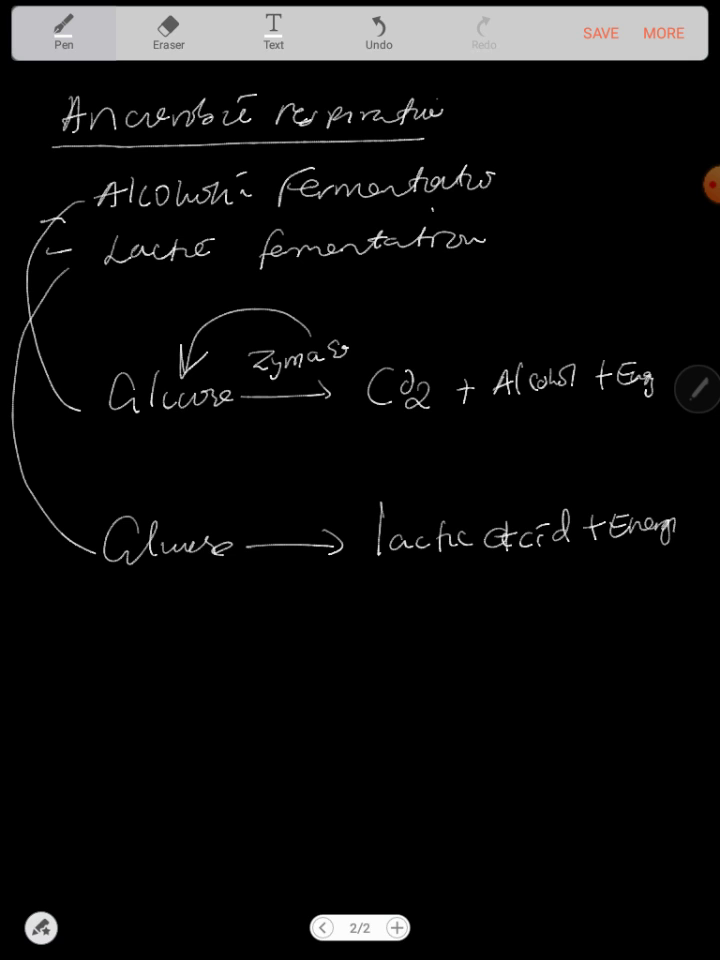
left_click(696, 186)
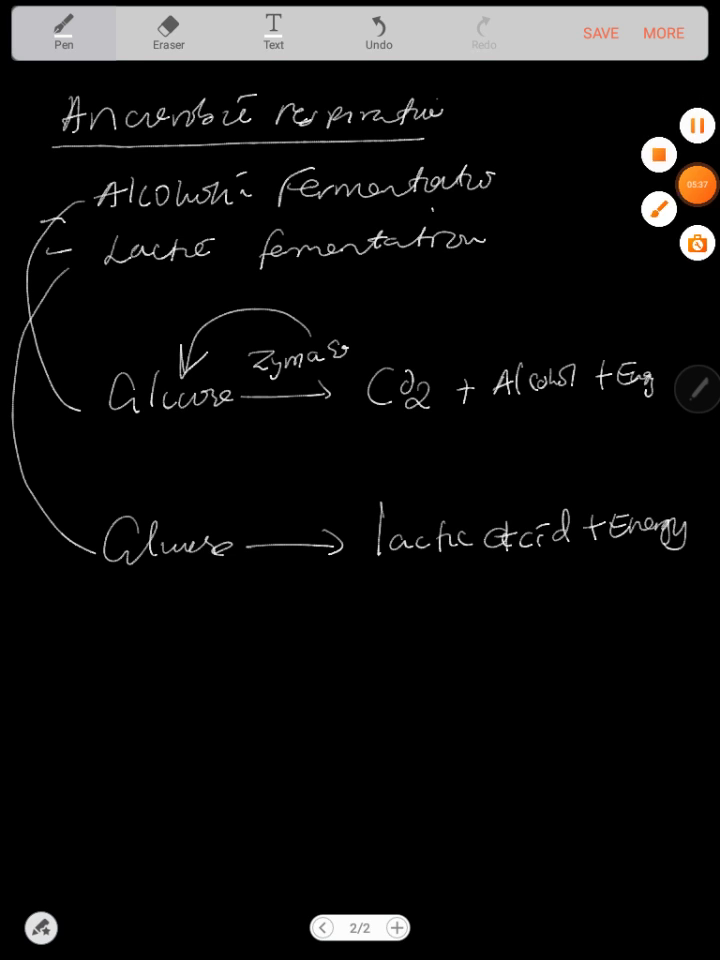